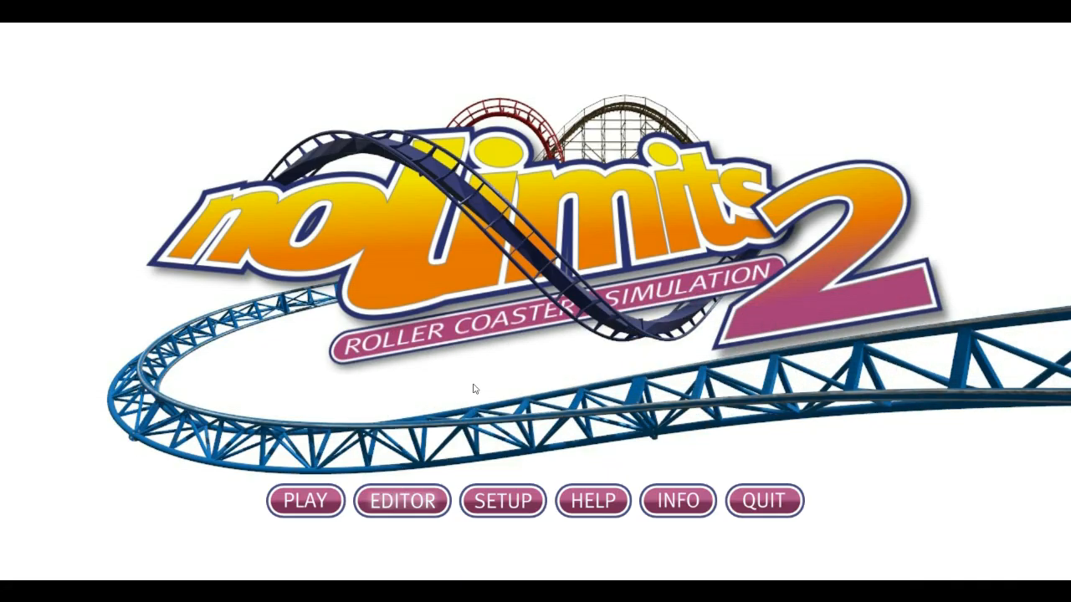
- Load the triggered lights package into the editor from the Select Park dialog
{"action": "left_click", "coordinate": [402, 501]}
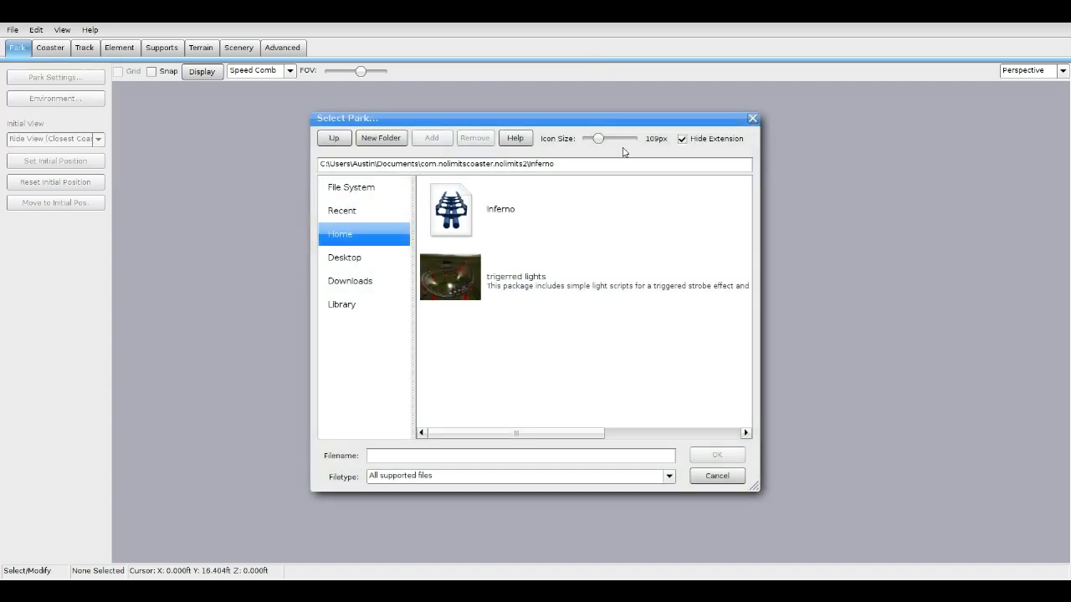
{"action": "mouse_move", "coordinate": [610, 167]}
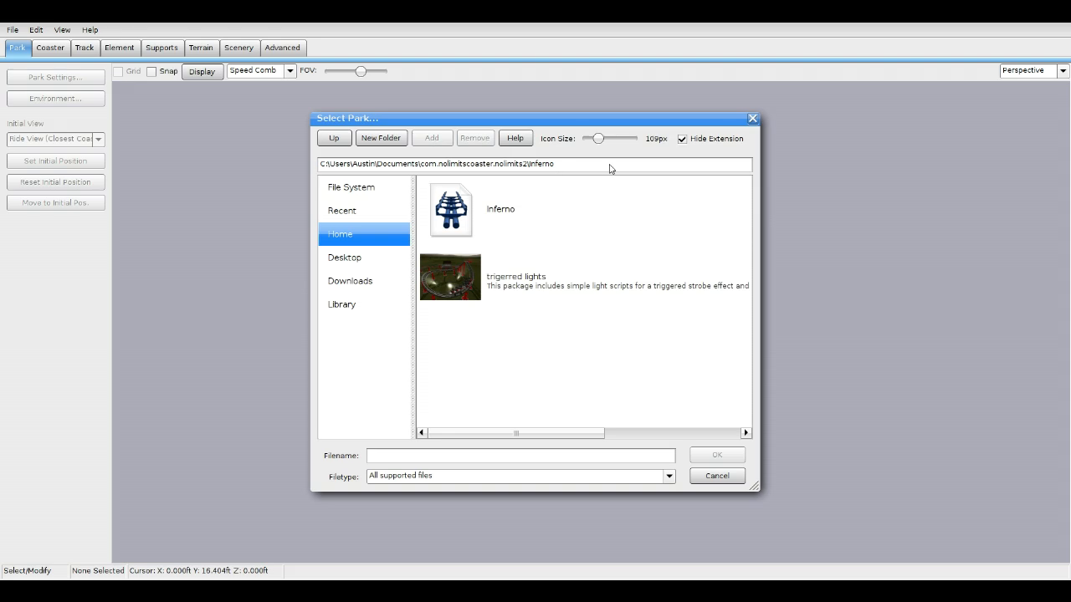
{"action": "mouse_move", "coordinate": [526, 276]}
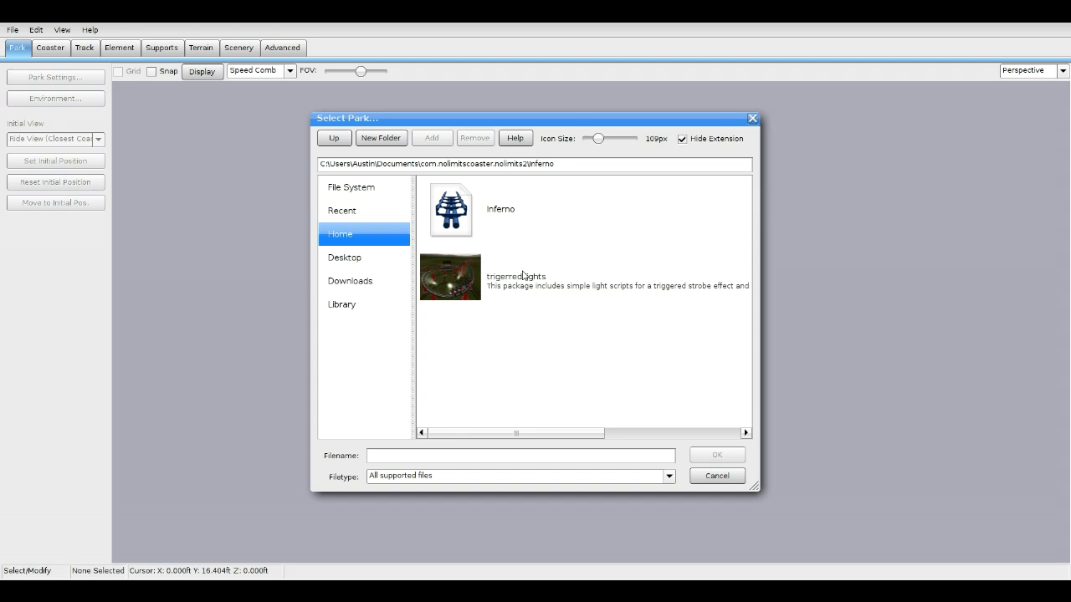
{"action": "left_click", "coordinate": [515, 276]}
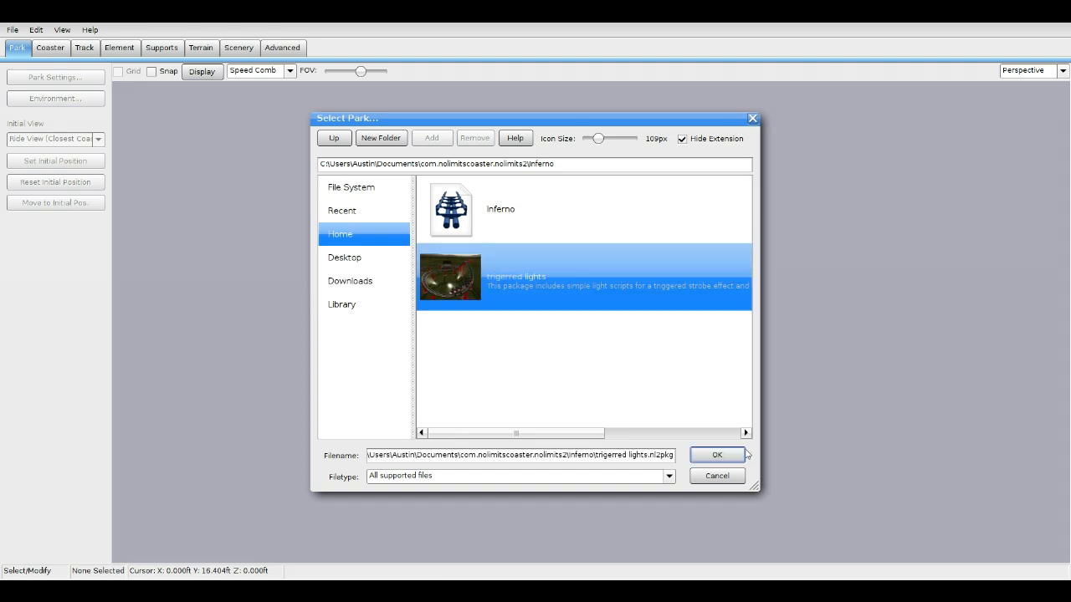
{"action": "left_click", "coordinate": [716, 455]}
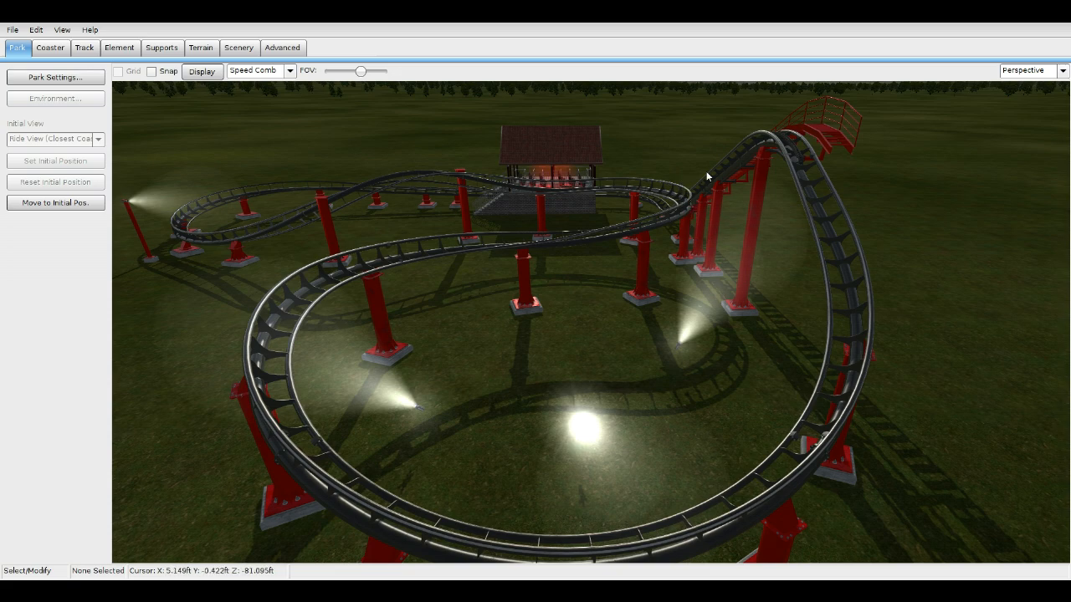
{"action": "mouse_move", "coordinate": [124, 104]}
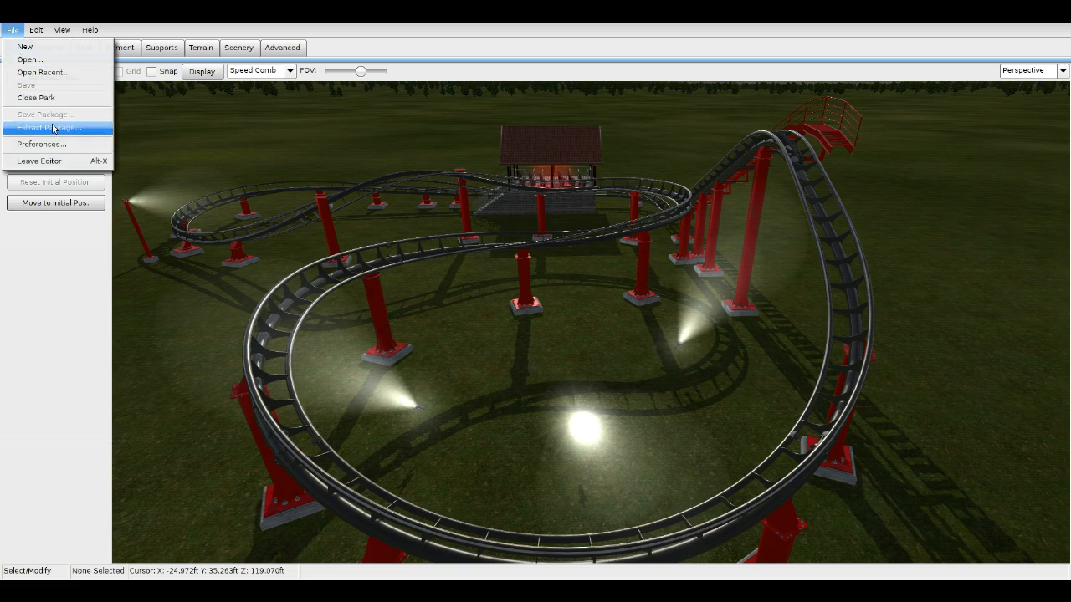
- Extract the loaded package into its own triggered lights folder, keeping the default name and path
{"action": "left_click", "coordinate": [49, 127]}
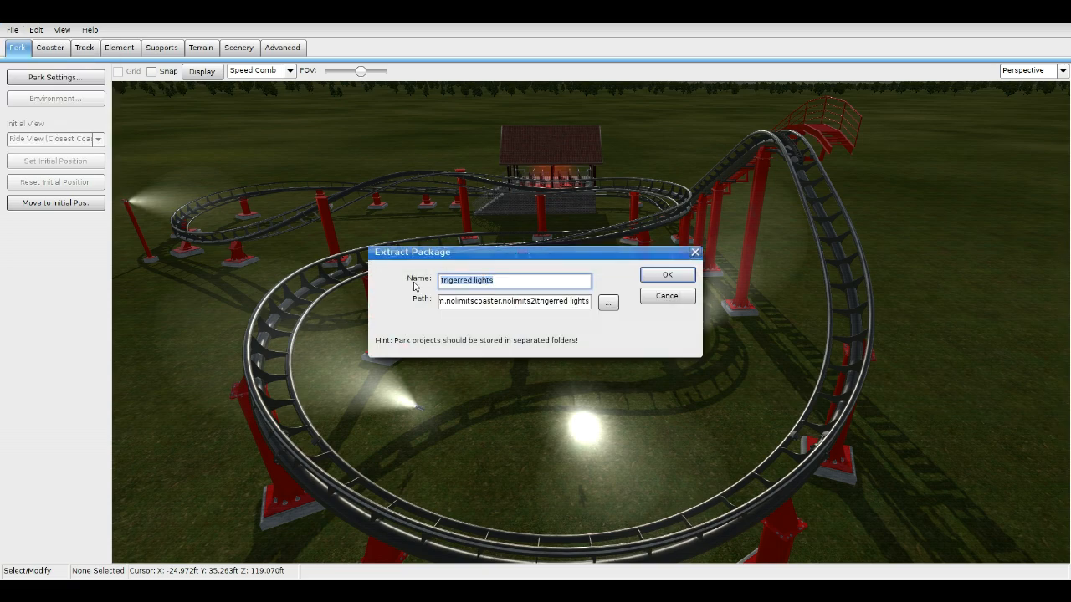
{"action": "left_click", "coordinate": [666, 274]}
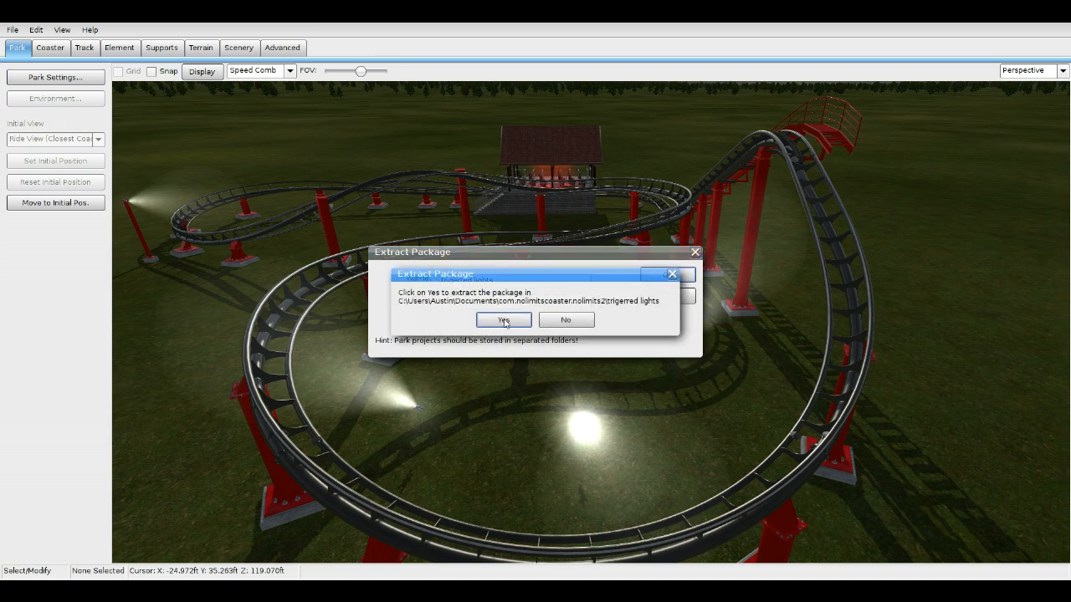
{"action": "left_click", "coordinate": [502, 320]}
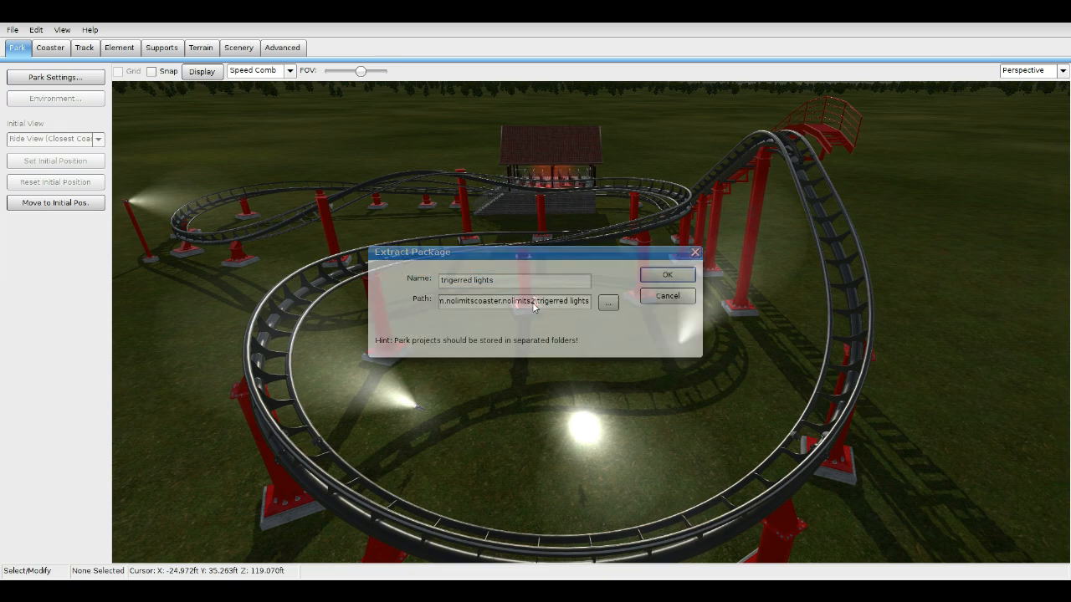
{"action": "left_click", "coordinate": [665, 274]}
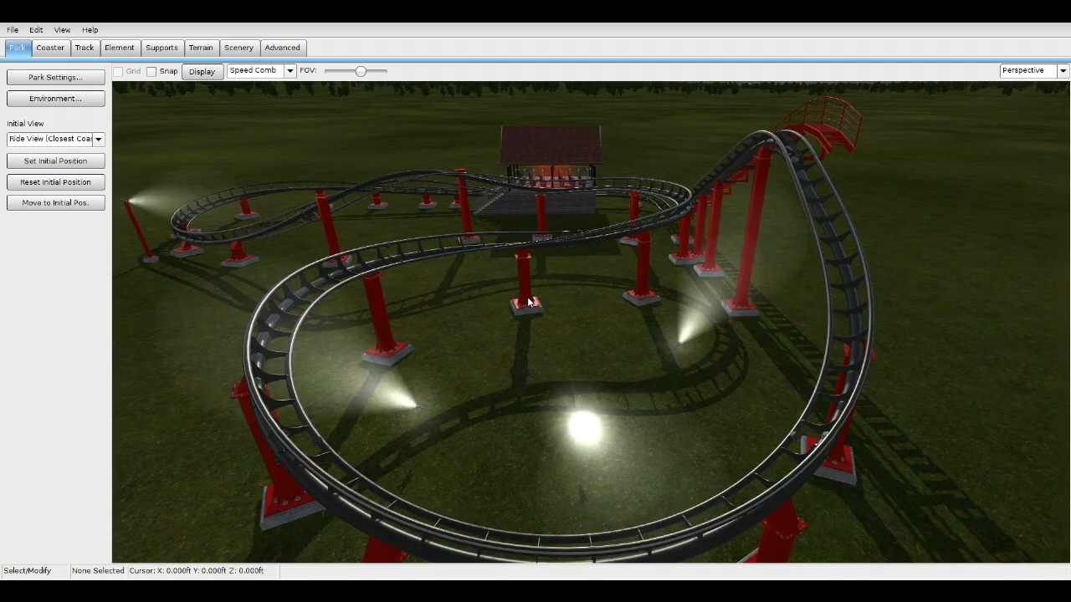
{"action": "mouse_move", "coordinate": [636, 380]}
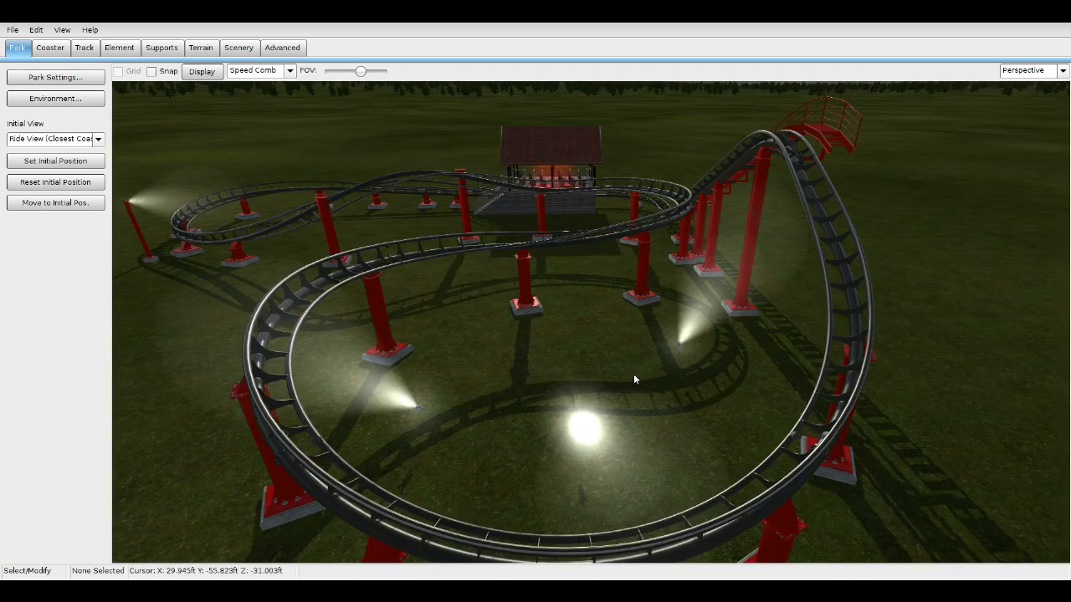
{"action": "mouse_move", "coordinate": [579, 318]}
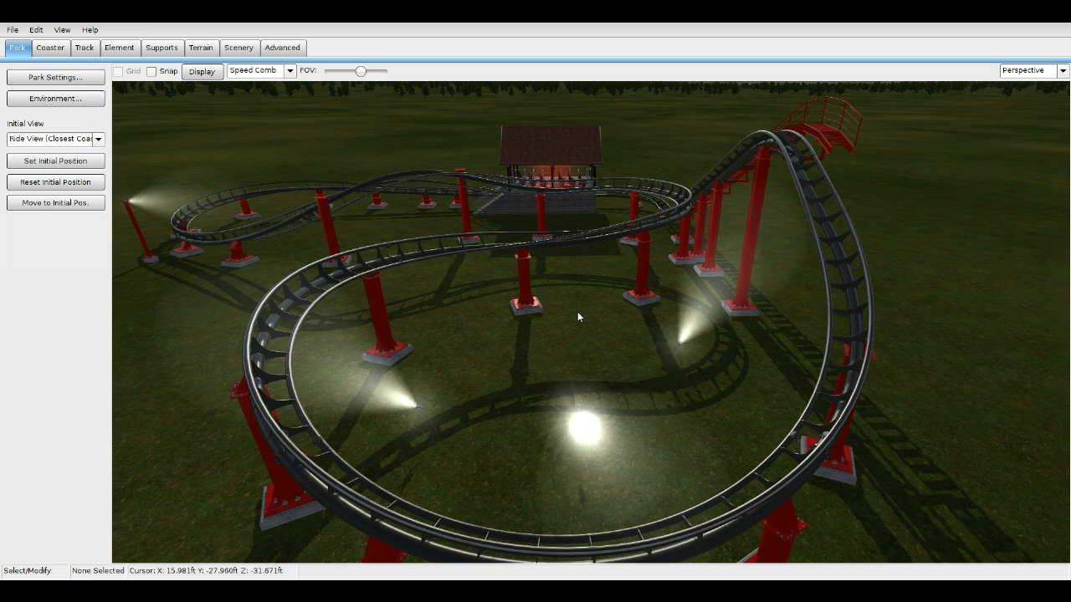
{"action": "mouse_move", "coordinate": [293, 104]}
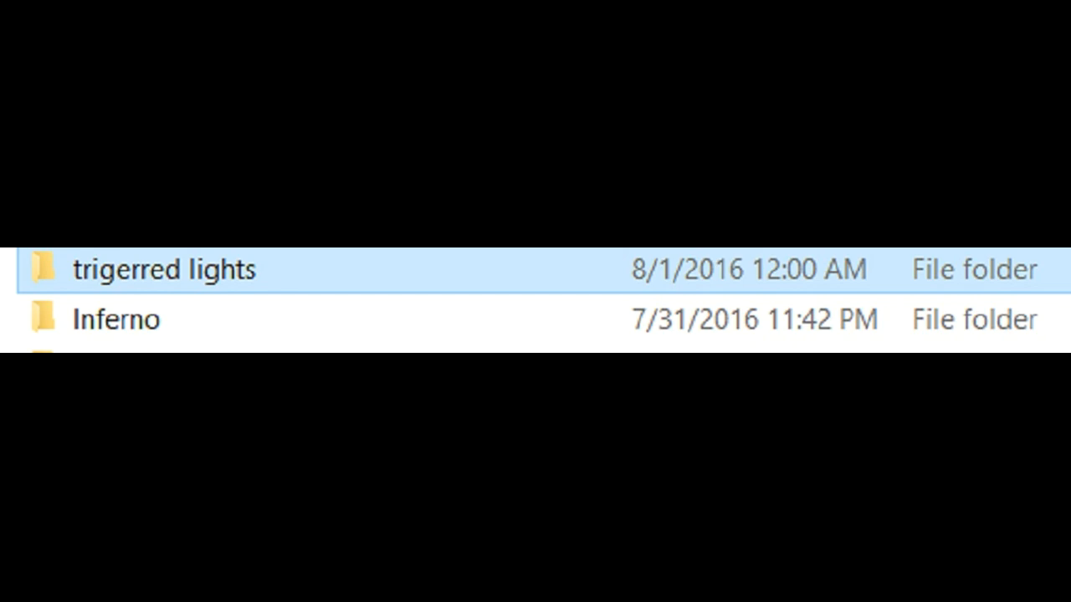
- Copy the PhotoFlash folder and Flash.nl2sco from the extracted folder into the Inferno folder
{"action": "double_click", "coordinate": [164, 269]}
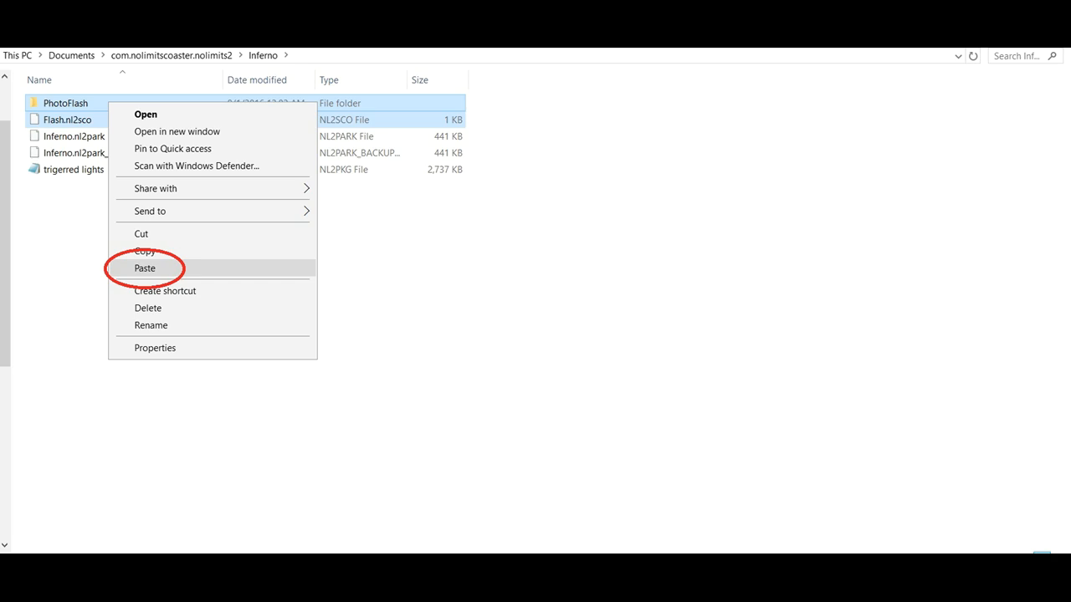
{"action": "right_click", "coordinate": [77, 177]}
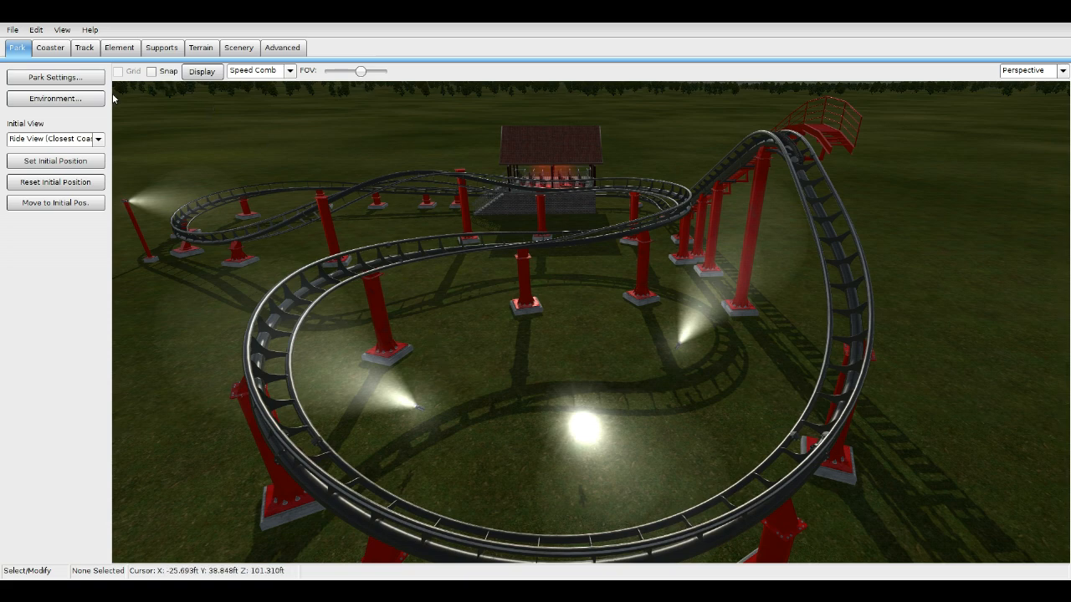
- Load the Inferno park into the editor via File > Open
{"action": "left_click", "coordinate": [15, 28]}
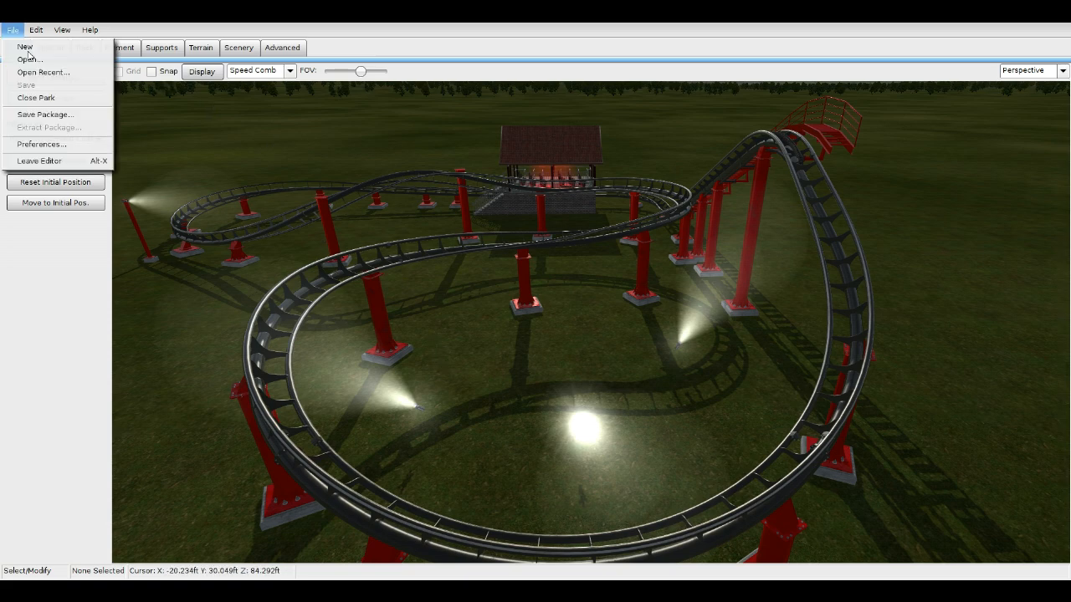
{"action": "left_click", "coordinate": [27, 60]}
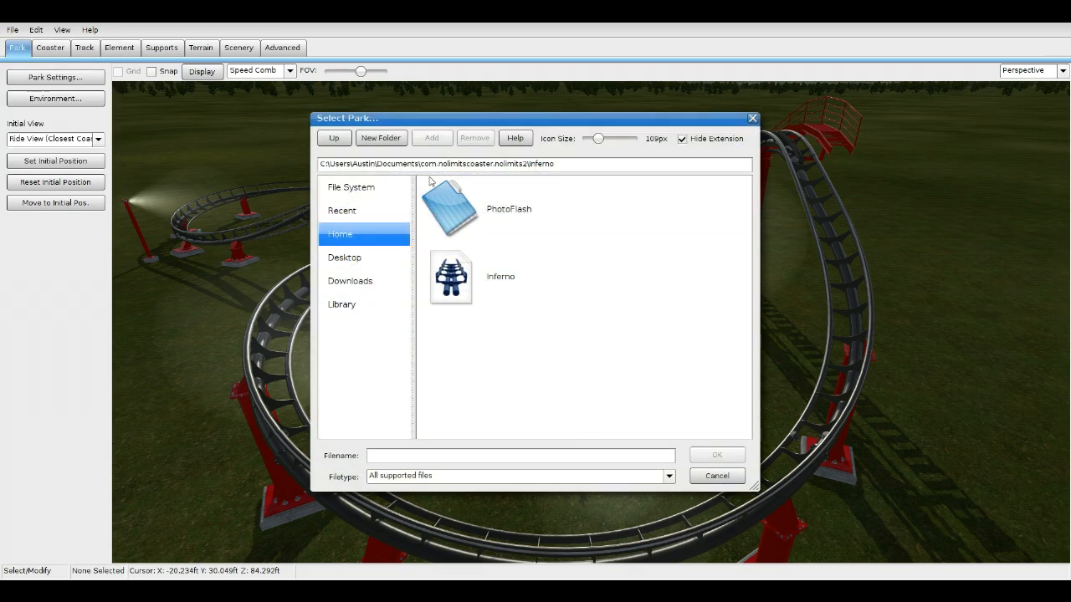
{"action": "mouse_move", "coordinate": [470, 283]}
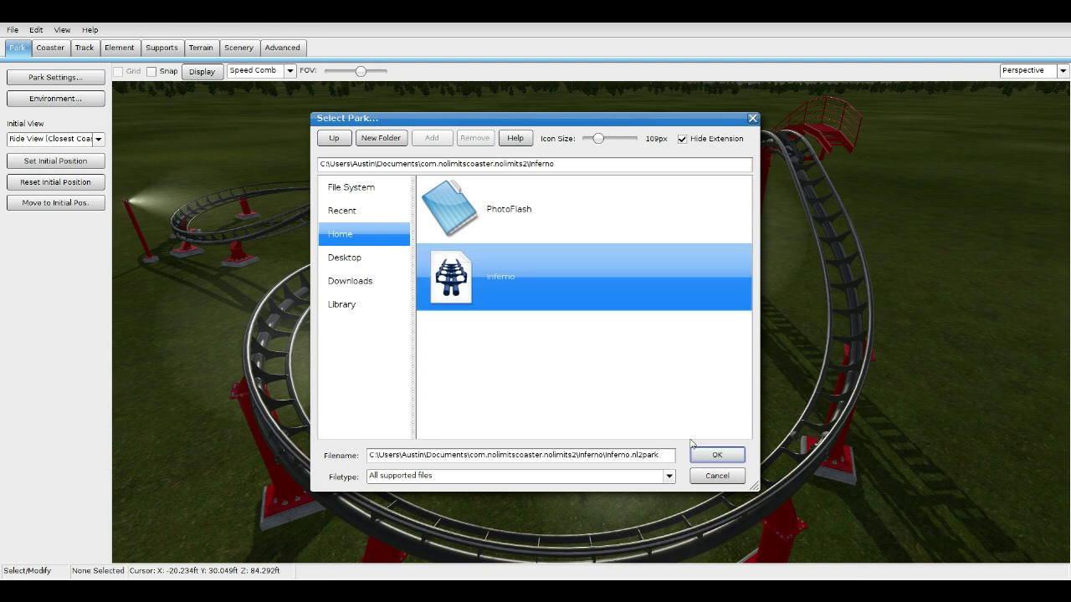
{"action": "left_click", "coordinate": [716, 455]}
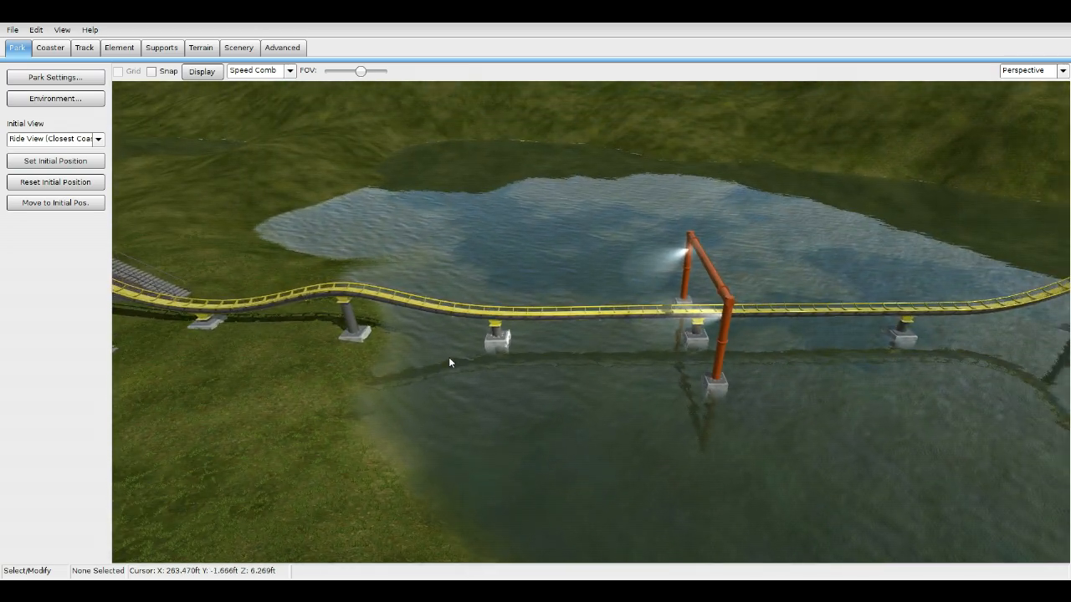
- Place the Flash.nl2sco scene object from Park Base beside the track using the Scenery tools
{"action": "left_click", "coordinate": [50, 47]}
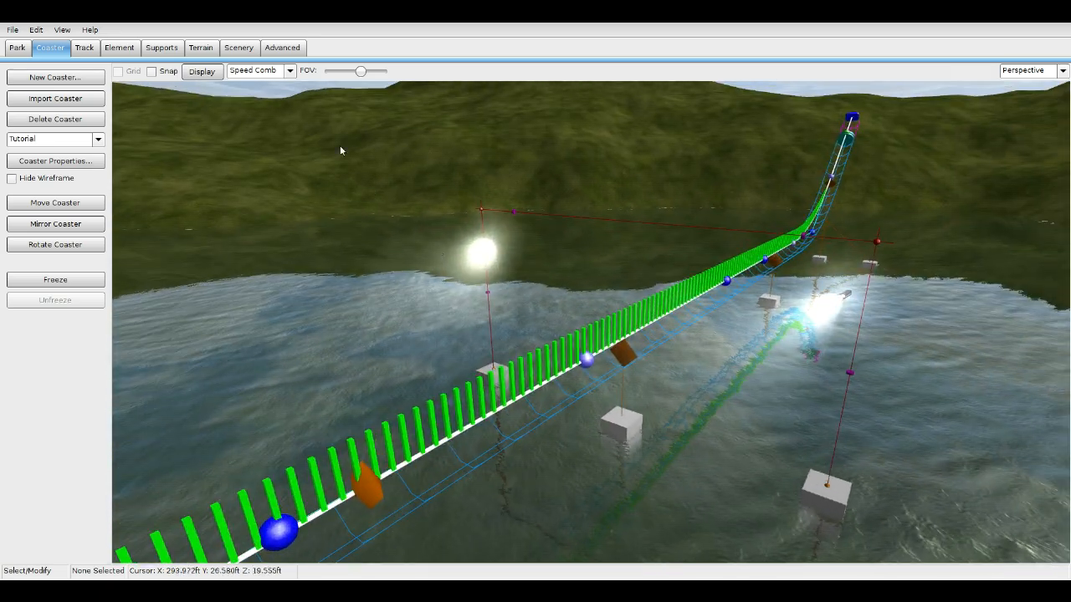
{"action": "left_click", "coordinate": [238, 47]}
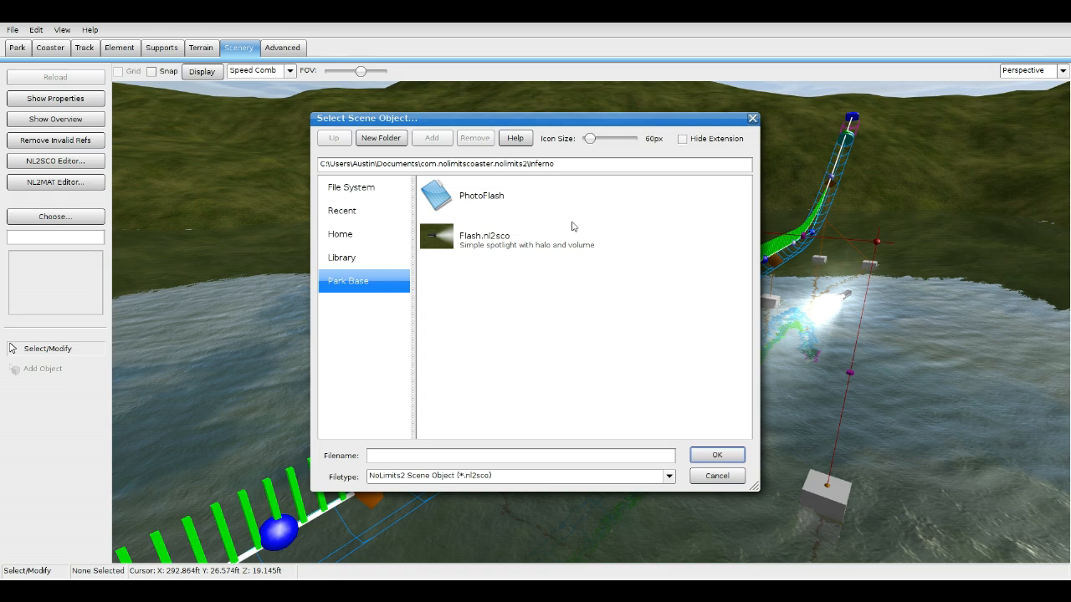
{"action": "mouse_move", "coordinate": [715, 421]}
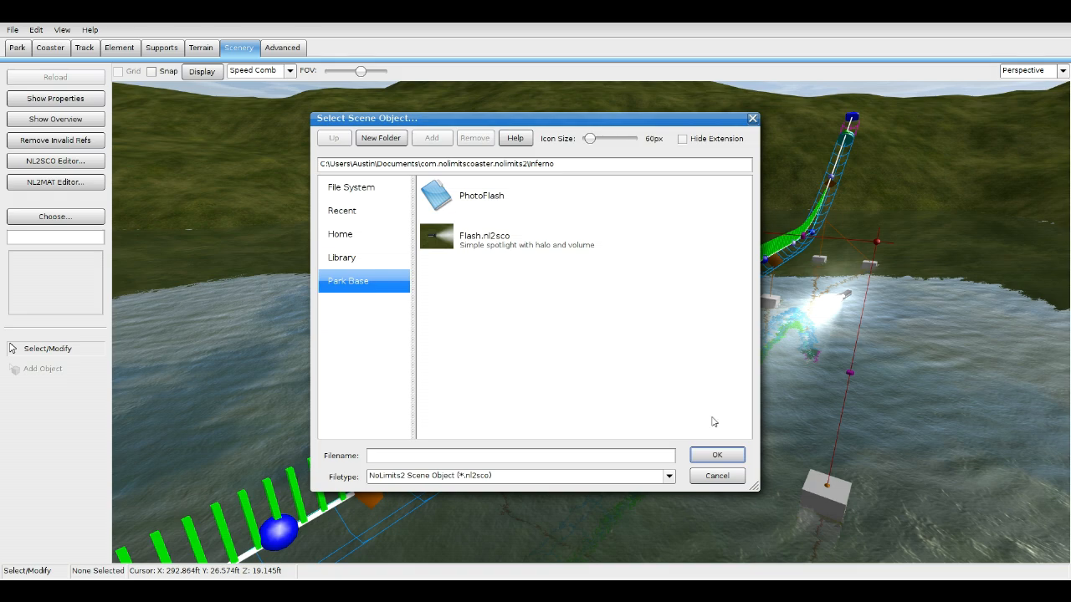
{"action": "left_click", "coordinate": [498, 239]}
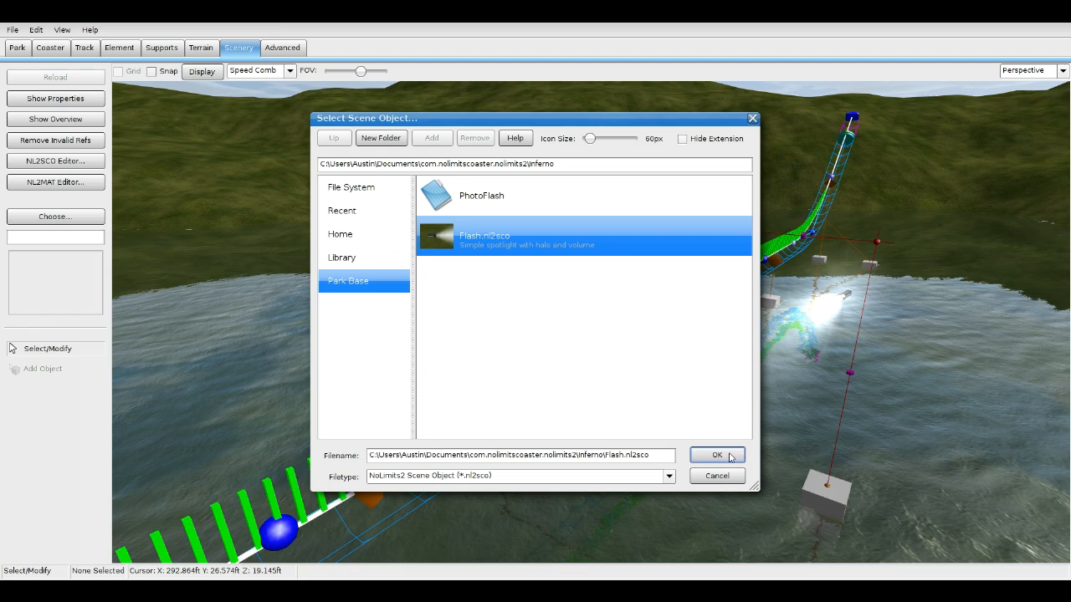
{"action": "left_click", "coordinate": [716, 455]}
{"action": "type", "text": "FlashOn"}
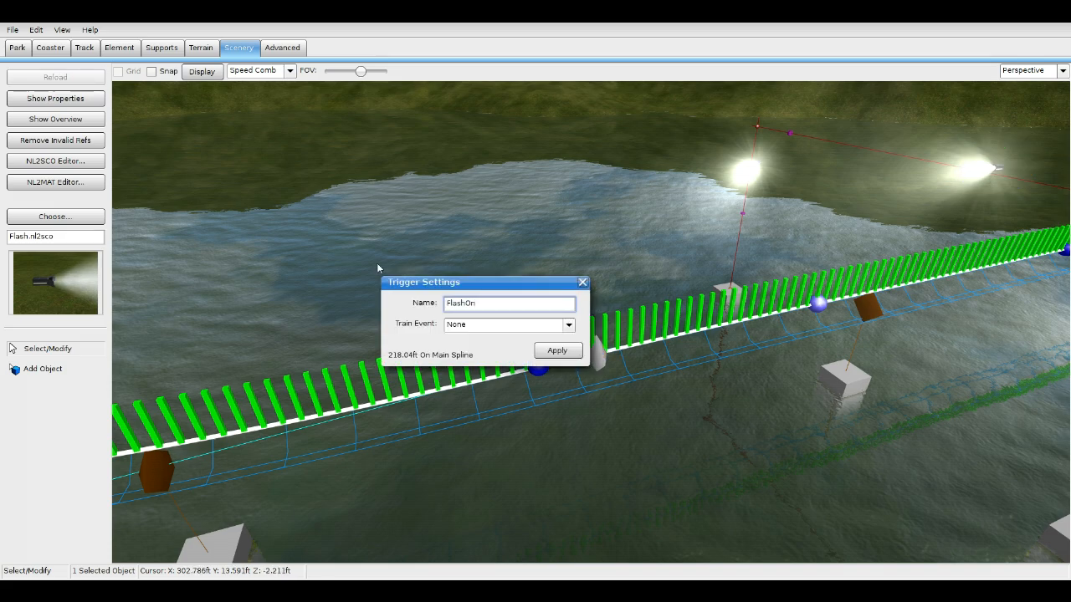
- Close the FlashOn trigger settings and return to the track editing tools
{"action": "left_click", "coordinate": [582, 281]}
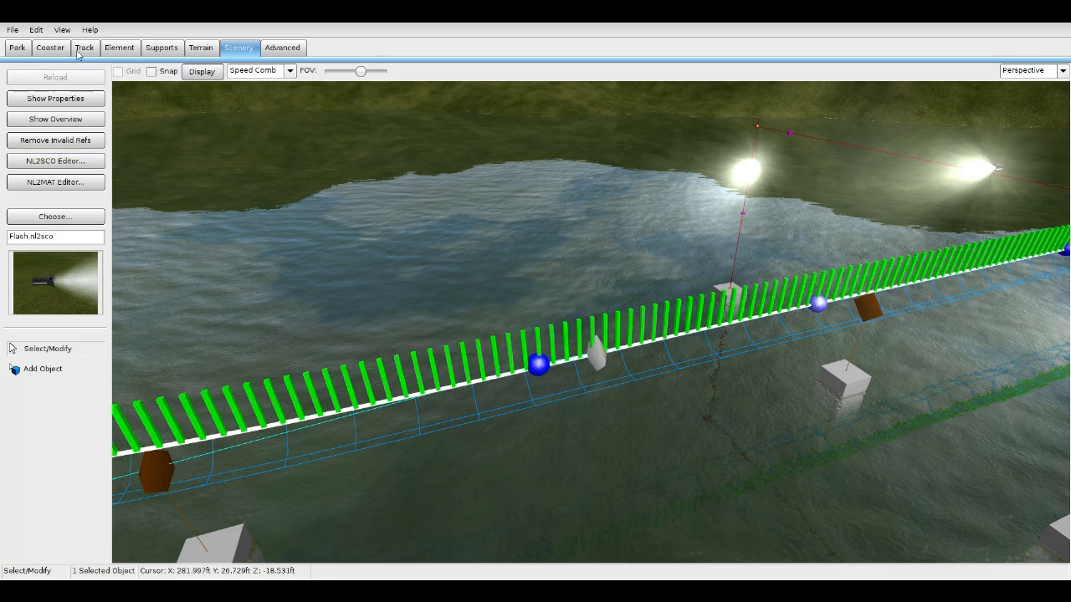
{"action": "left_click", "coordinate": [84, 47]}
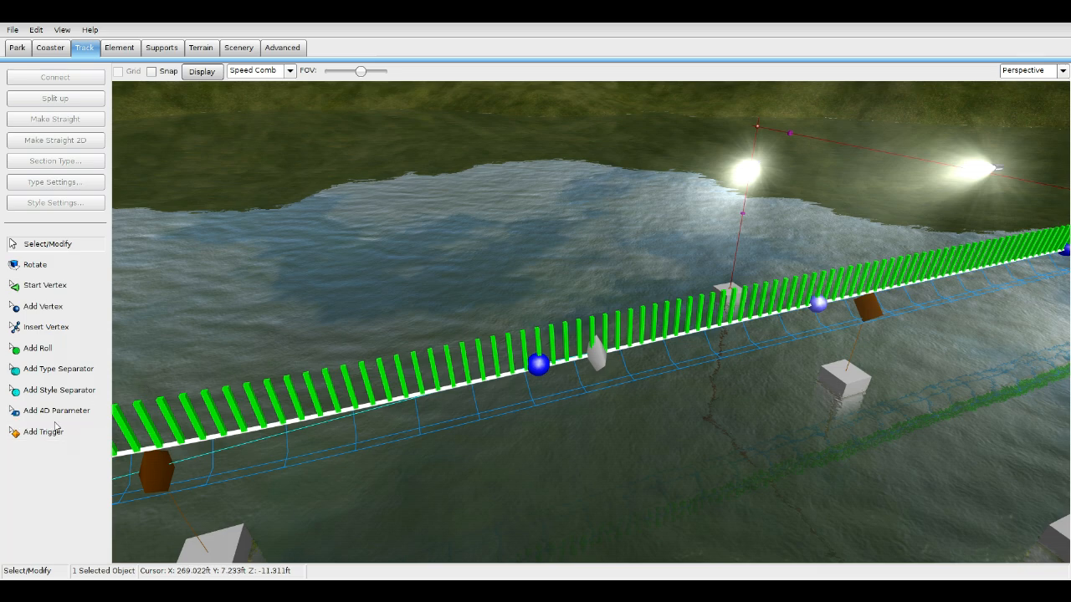
{"action": "mouse_move", "coordinate": [592, 368]}
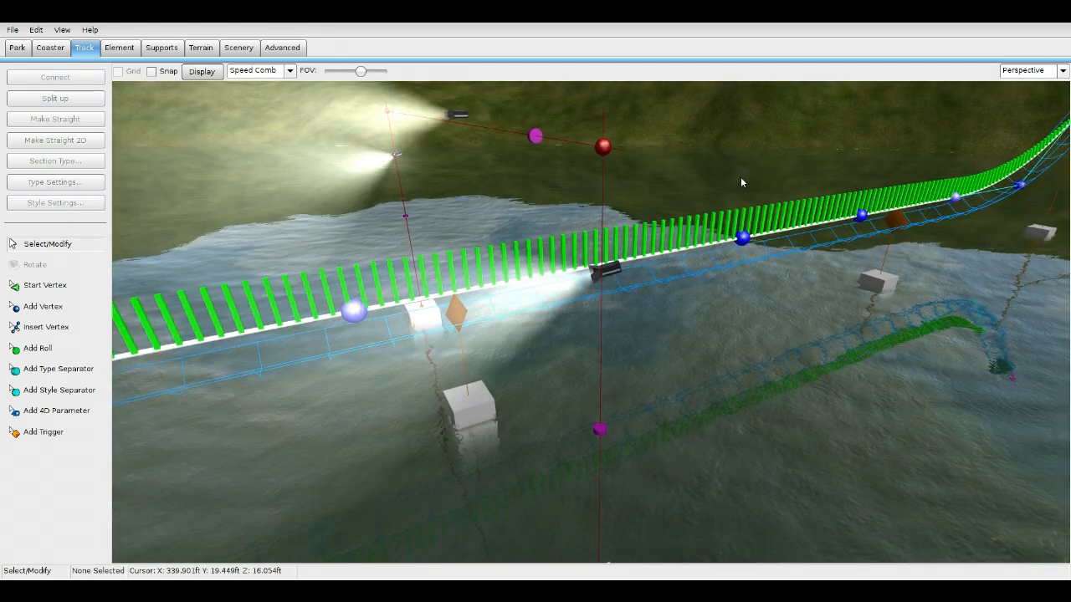
- Check the first flash light's TutorialFlash name, then select the FlashOn trigger name and the second light's properties
{"action": "double_click", "coordinate": [604, 271]}
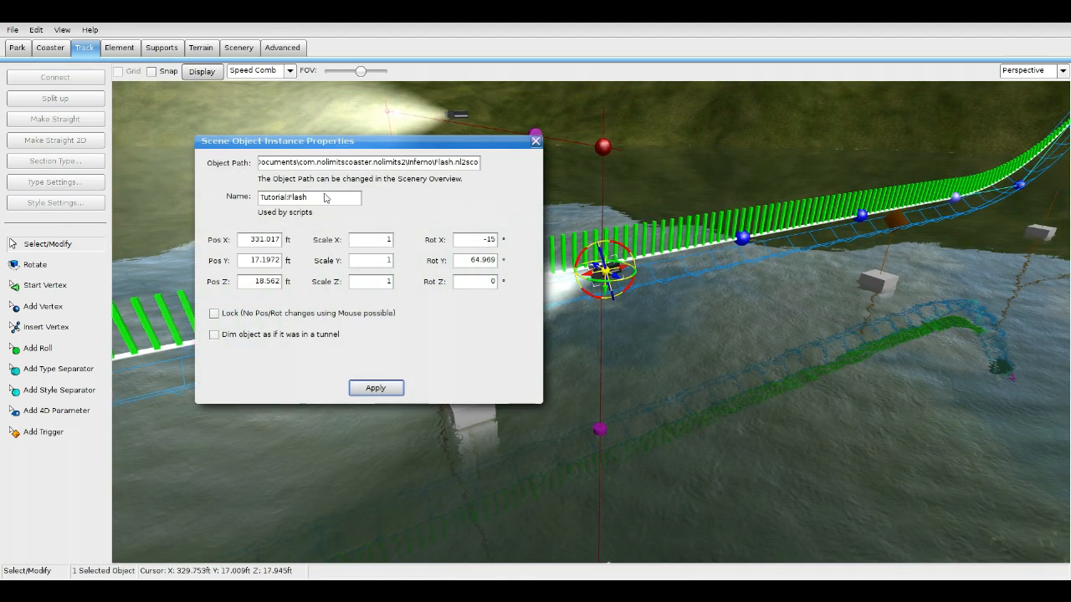
{"action": "left_click", "coordinate": [310, 197]}
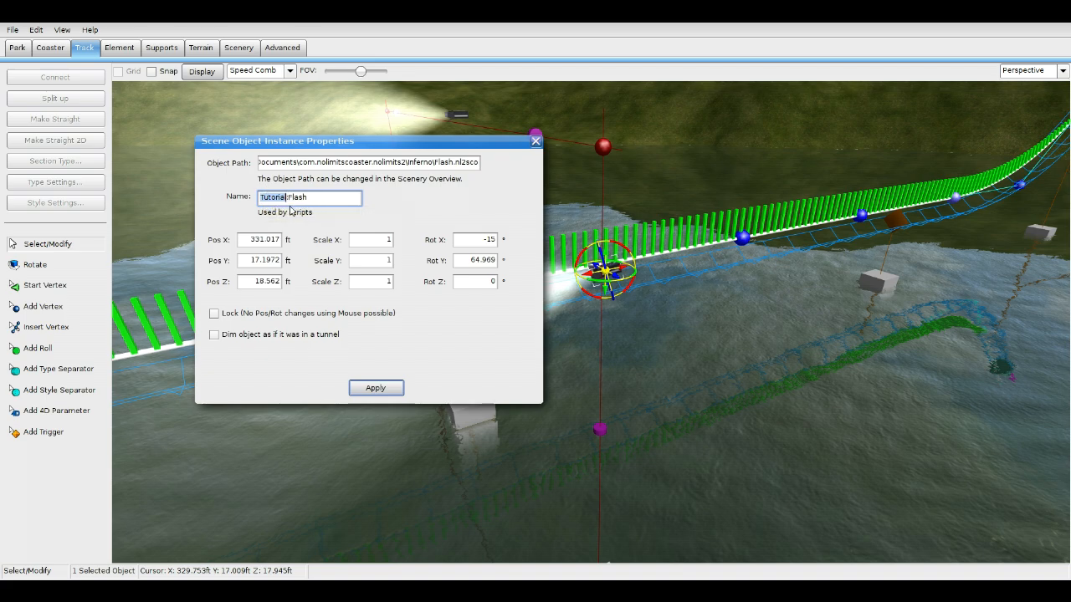
{"action": "mouse_move", "coordinate": [298, 214]}
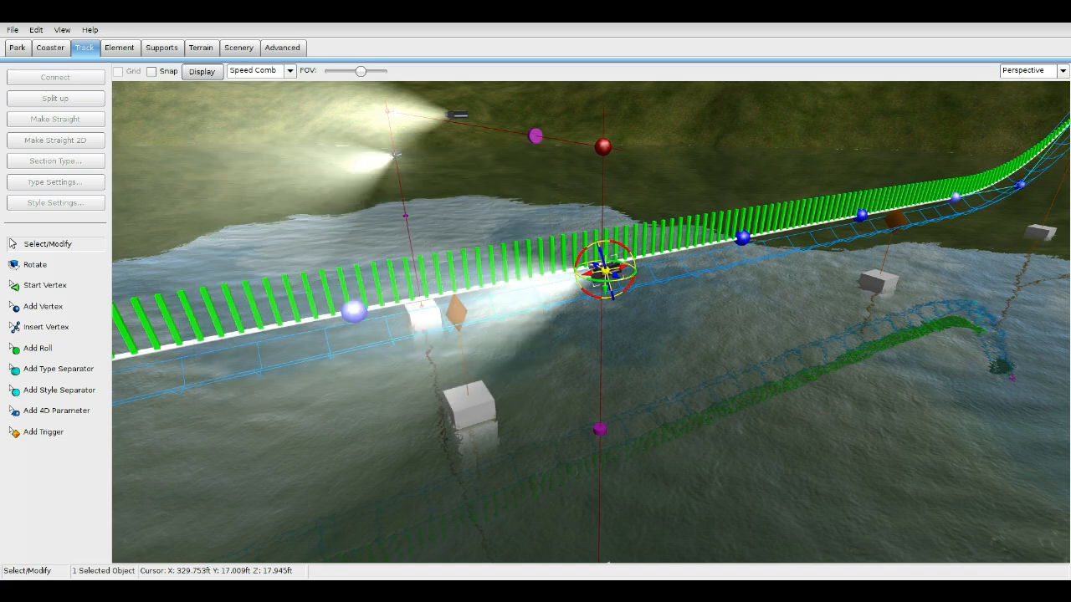
{"action": "left_click", "coordinate": [44, 431]}
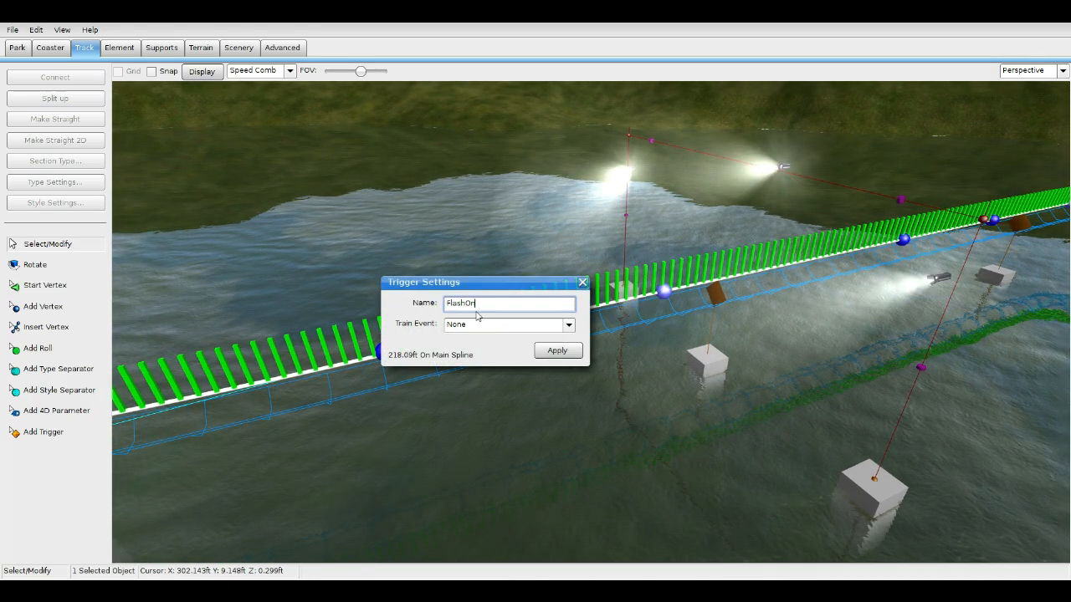
{"action": "triple_click", "coordinate": [508, 304]}
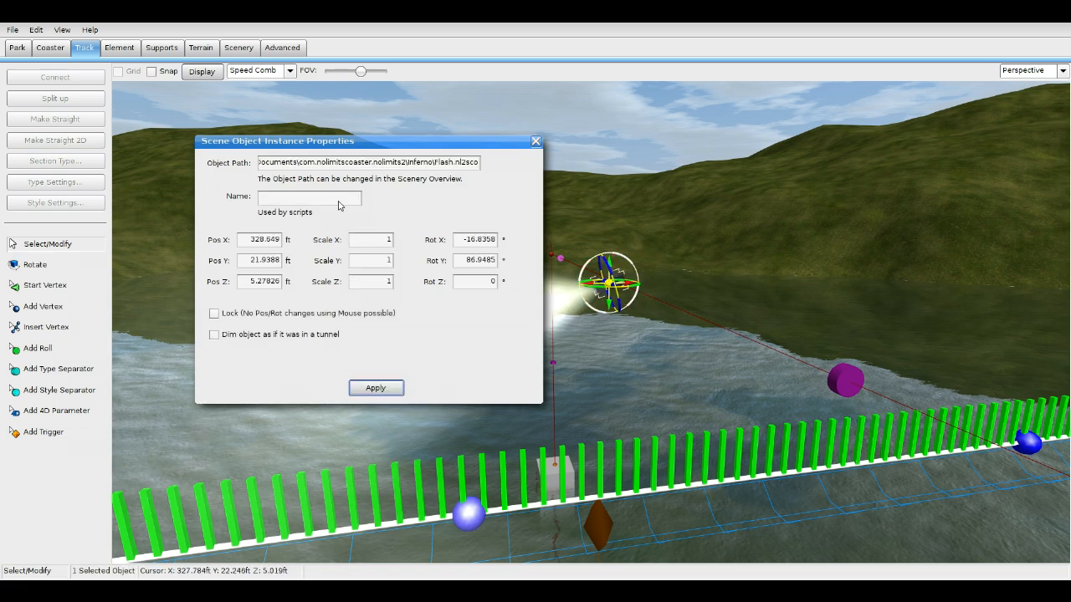
- Name the second flash light TutorialFlash and apply it
{"action": "type", "text": "1"}
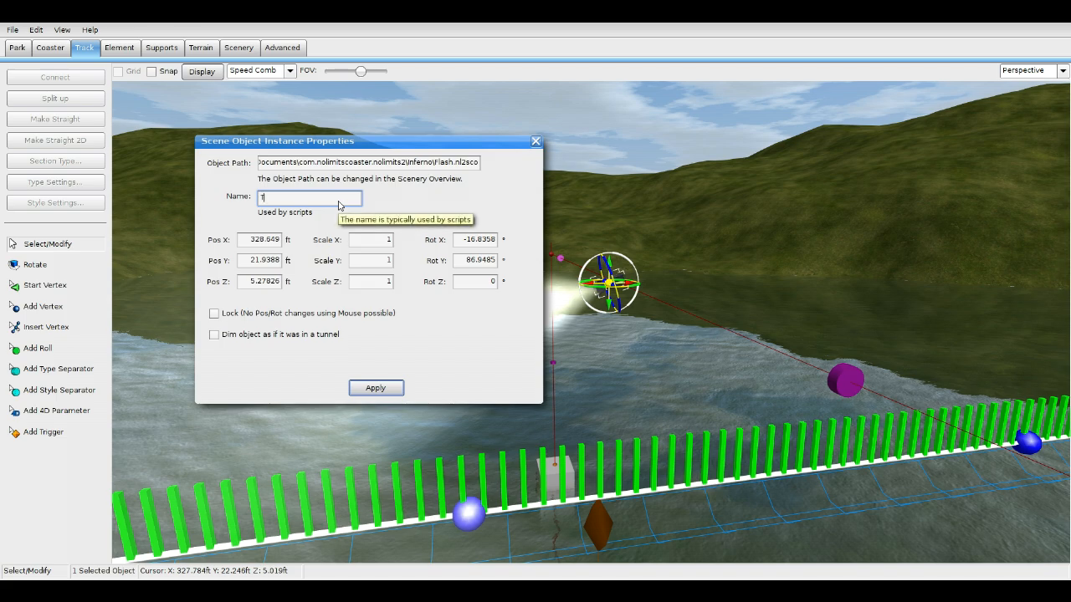
{"action": "type", "text": "Tutorial"}
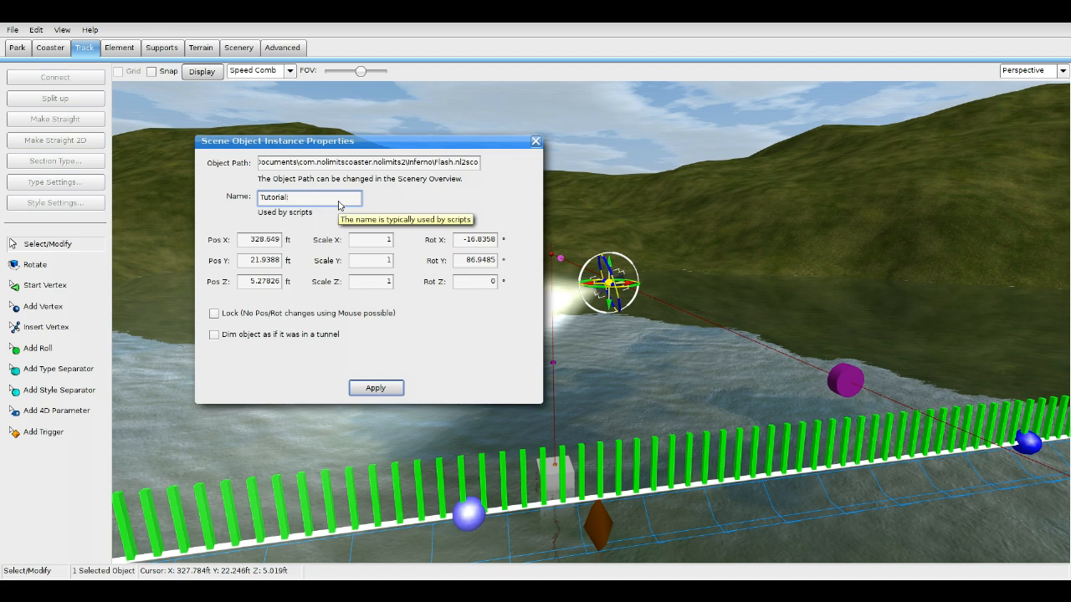
{"action": "type", "text": "Flash"}
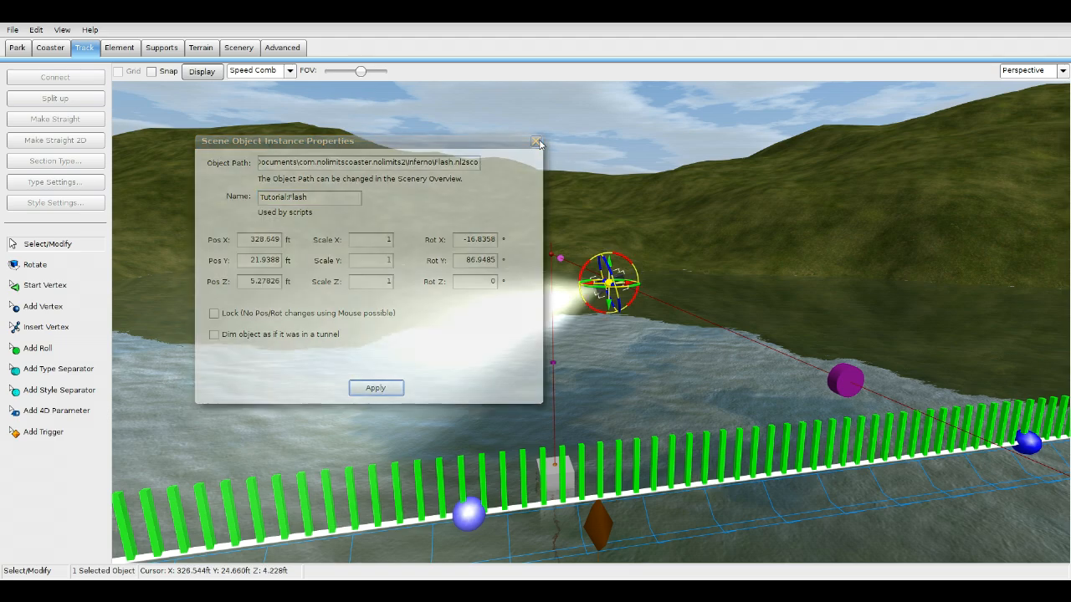
{"action": "left_click", "coordinate": [536, 140]}
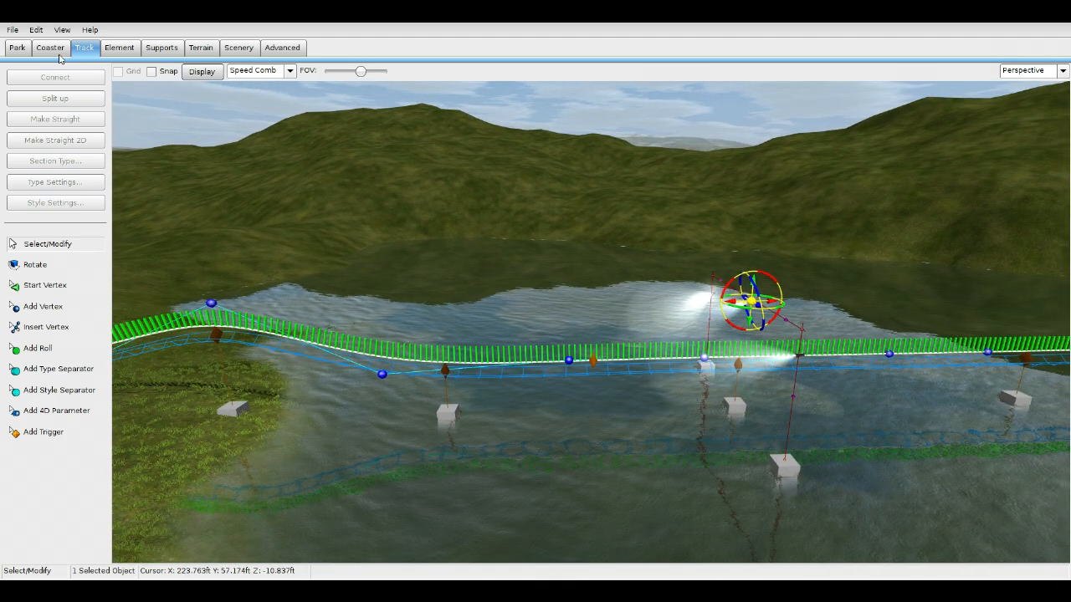
- Exit the editor to the main menu via the File menu
{"action": "left_click", "coordinate": [50, 47]}
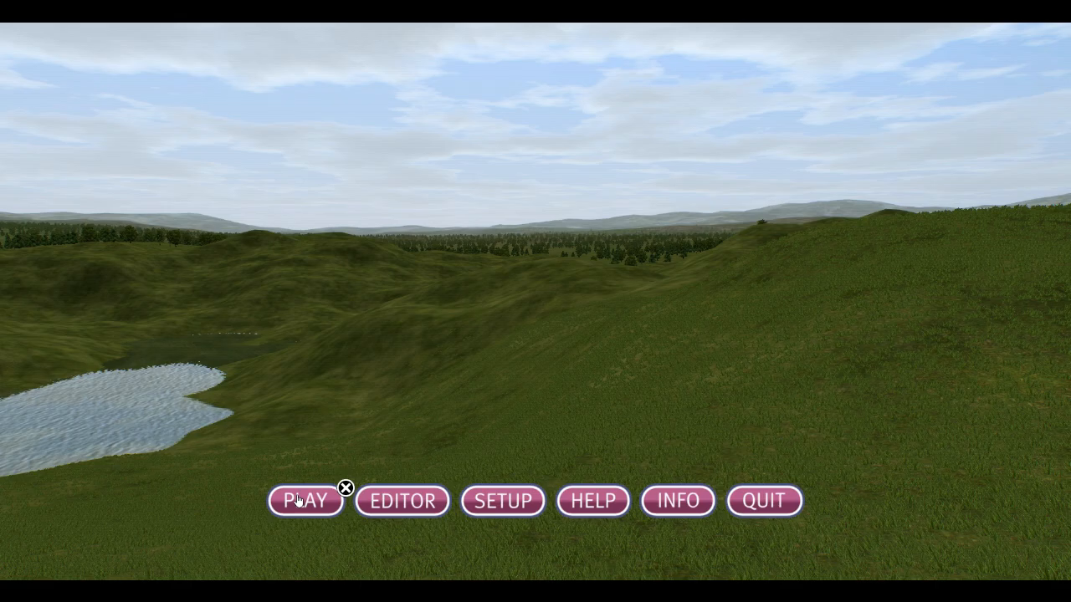
- Start play mode and dismiss the deadlock warning messages window
{"action": "left_click", "coordinate": [304, 501]}
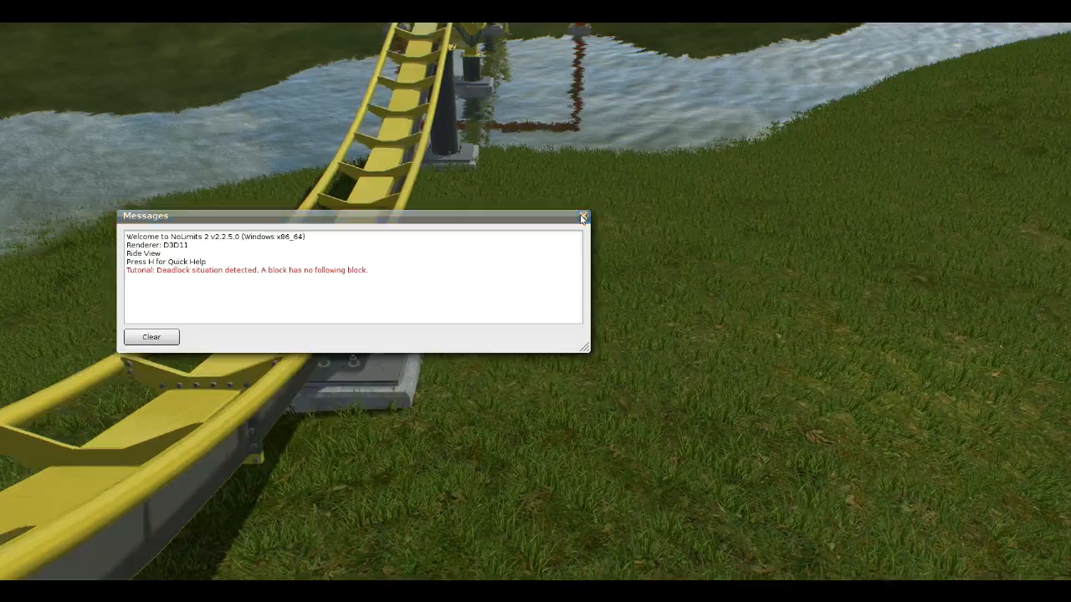
{"action": "left_click", "coordinate": [583, 217]}
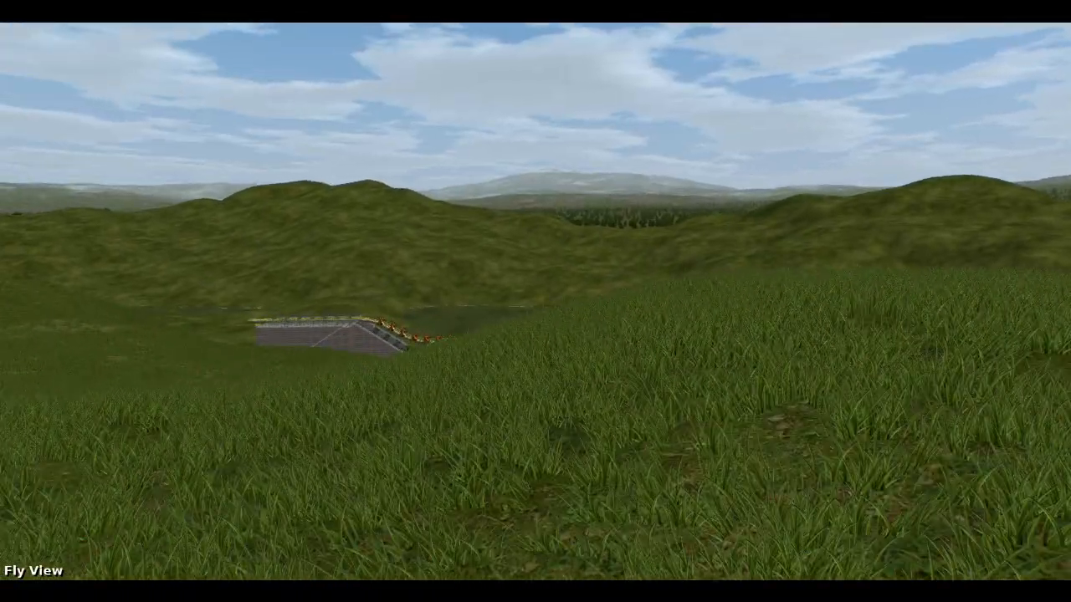